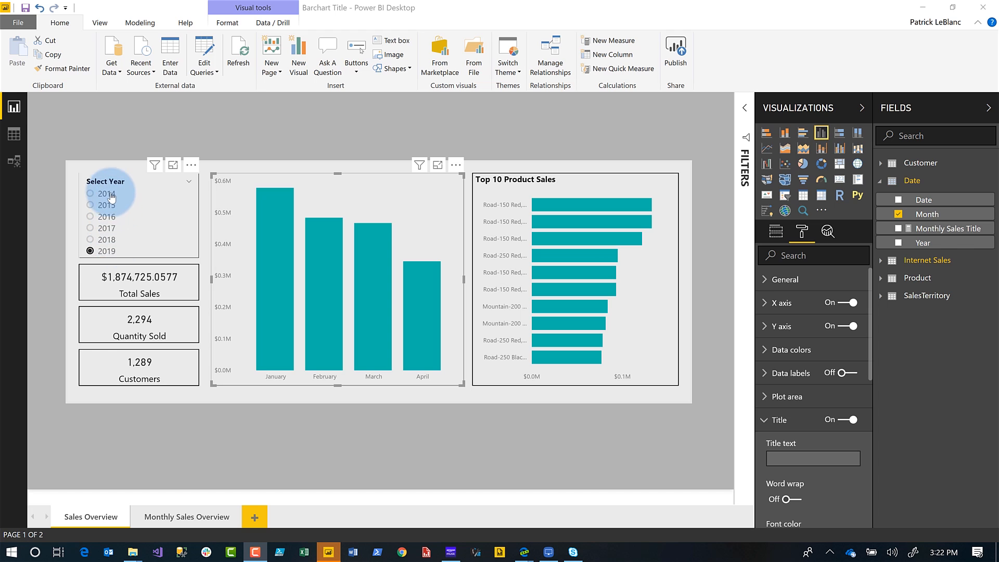
Try several years in the Select Year slicer, ending with 2018 selected.
left_click(91, 193)
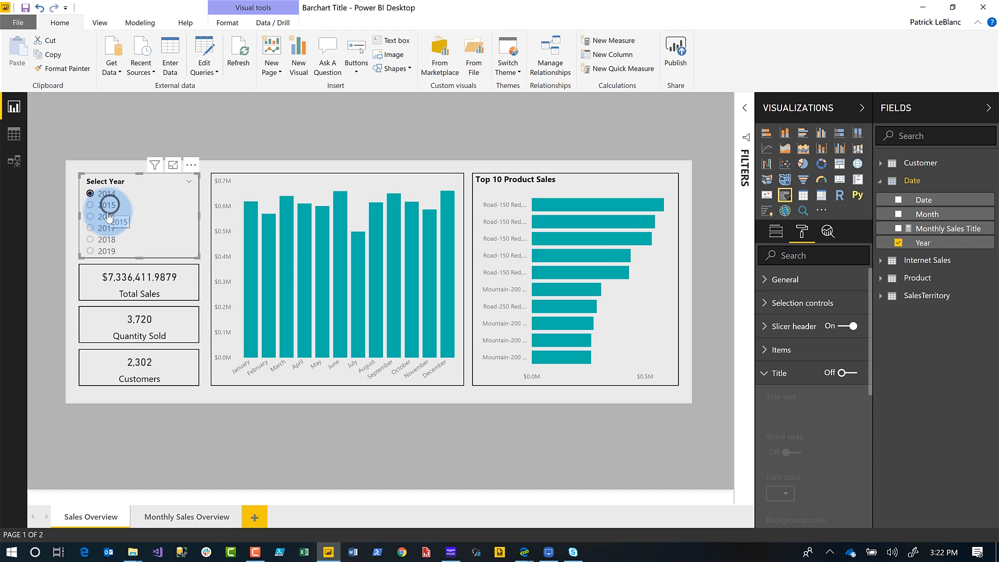
left_click(91, 228)
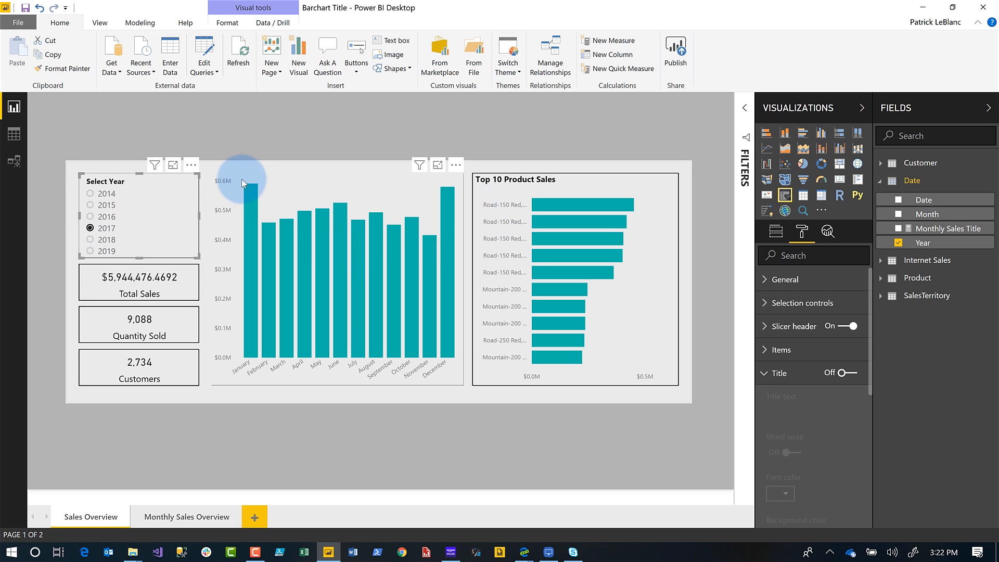
mouse_move(331, 189)
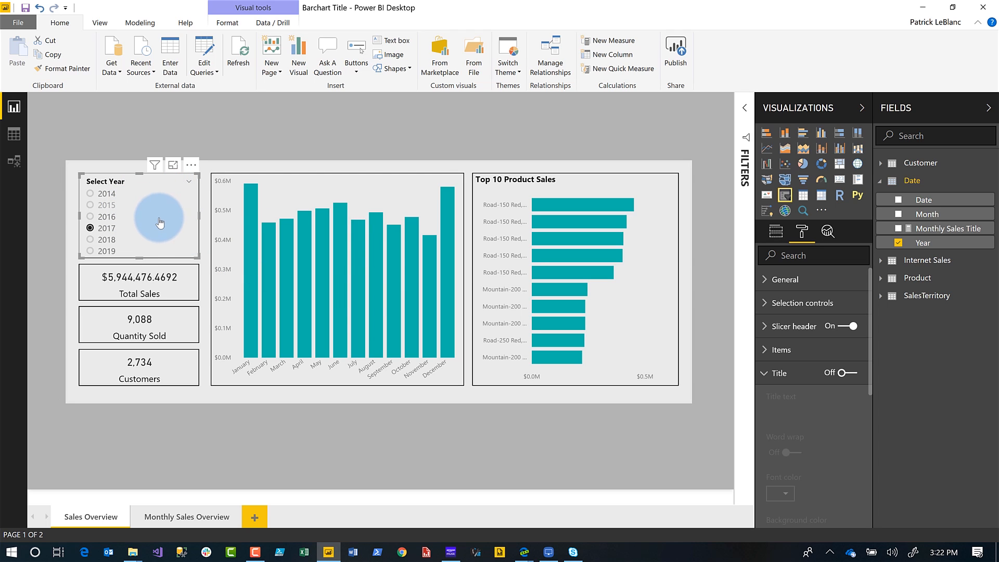
mouse_move(121, 249)
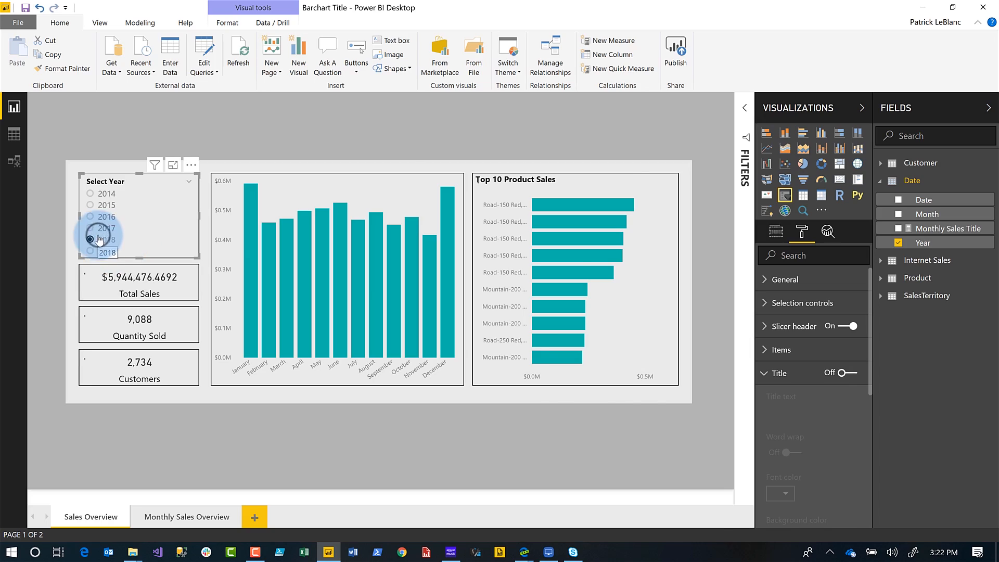
left_click(91, 239)
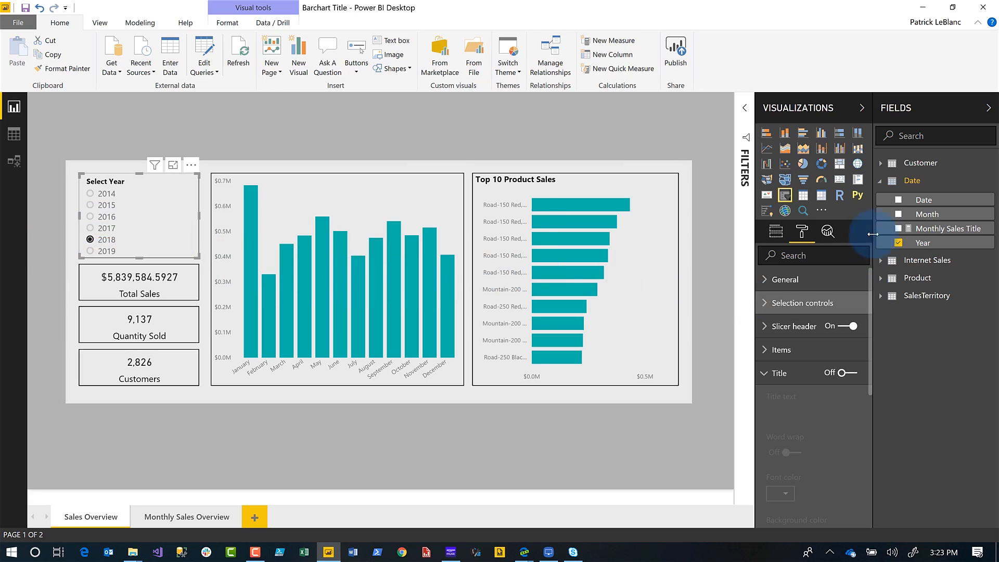
Add measure Selected Year = "Total Sales for "&SELECTEDVALUE('Date'[Year], "All Years") to the Date table.
right_click(911, 181)
type("Selected Year =")
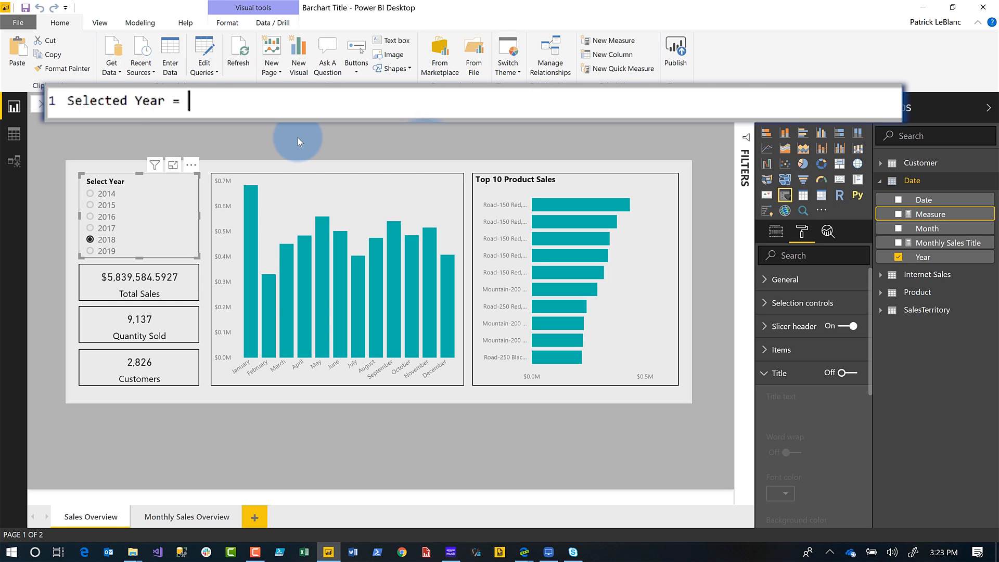
type("\"tot")
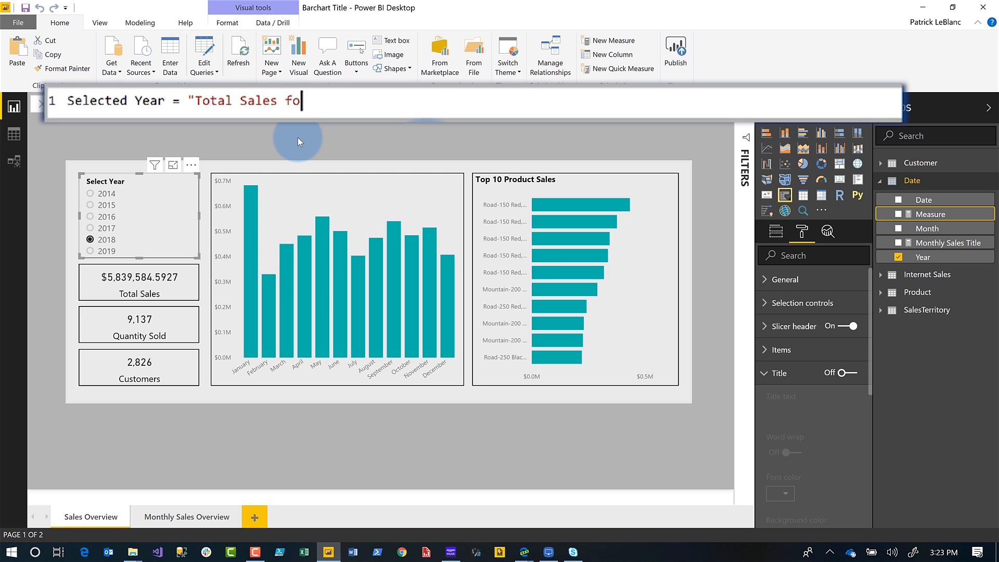
type("\" \"")
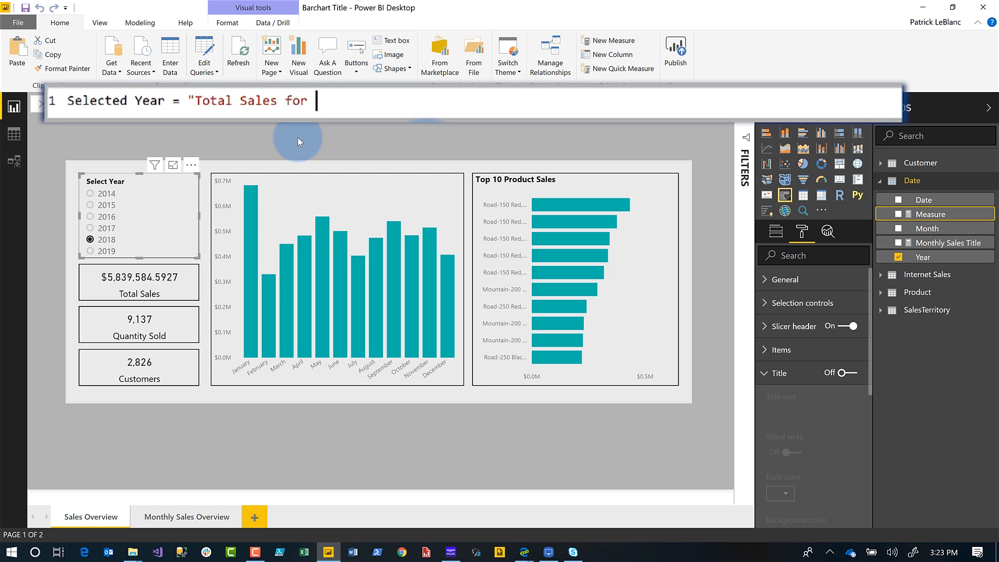
type("\"&")
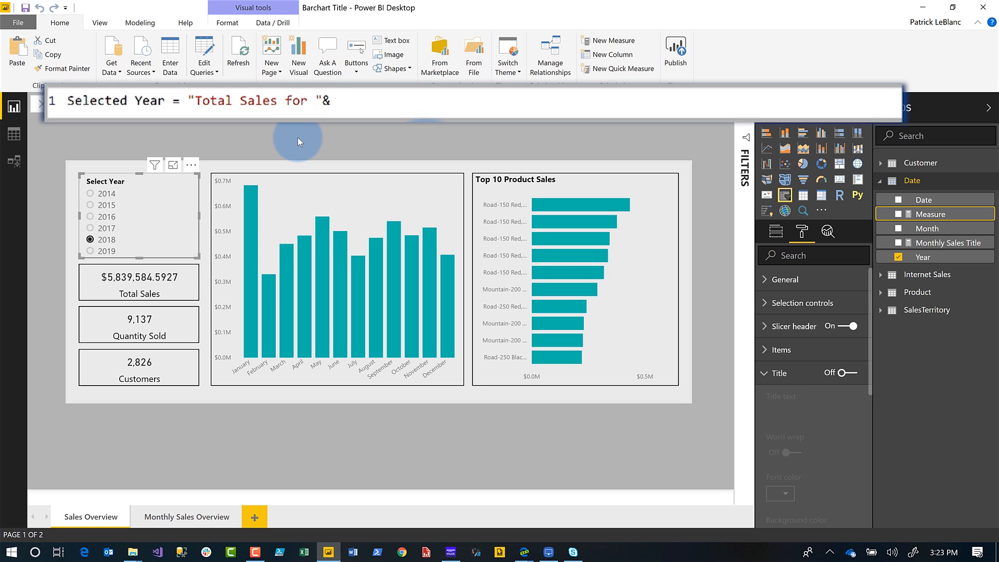
type("sele")
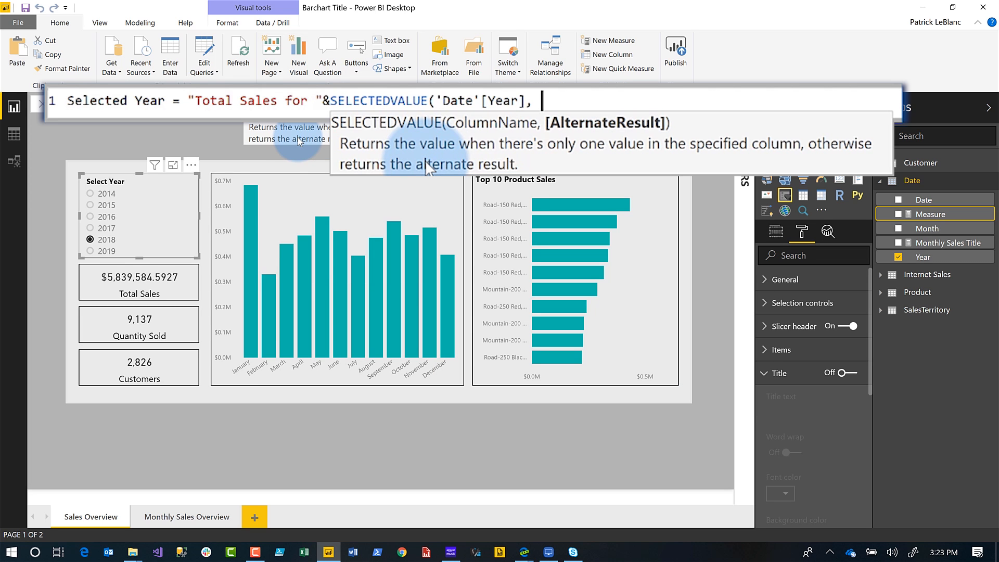
type("\"All")
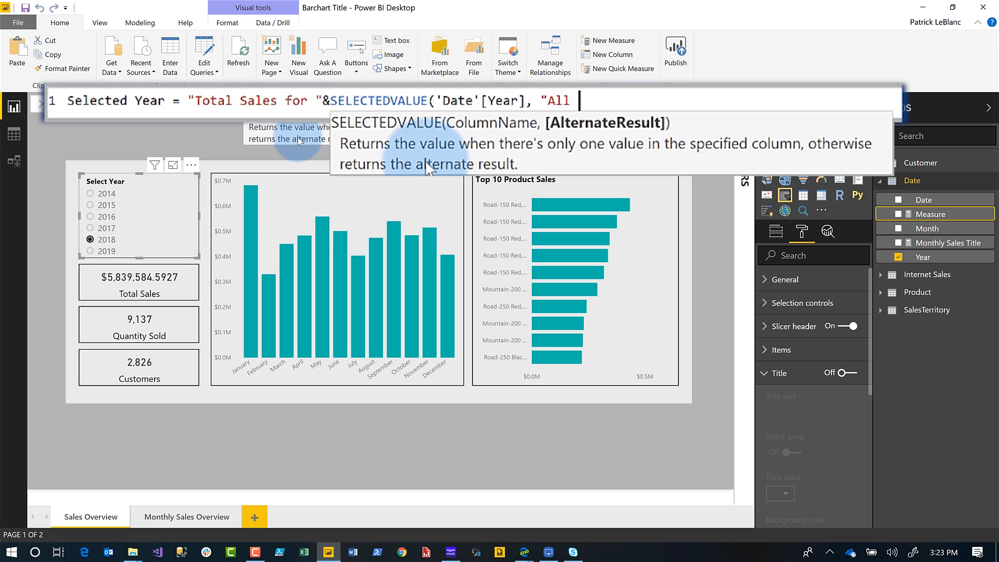
type("Years\")")
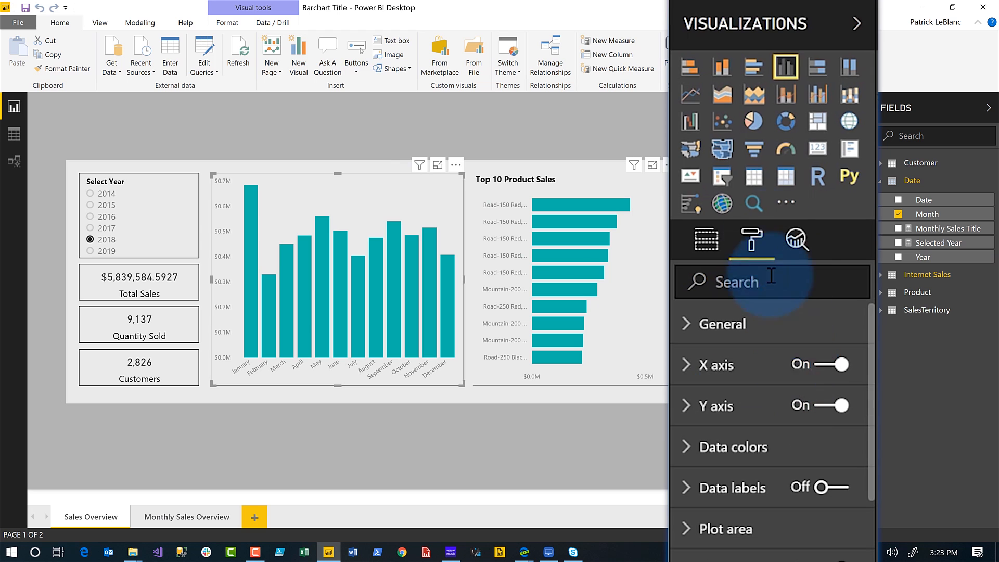
Scroll the Format pane down to the column chart's Title settings.
scroll("down", 3)
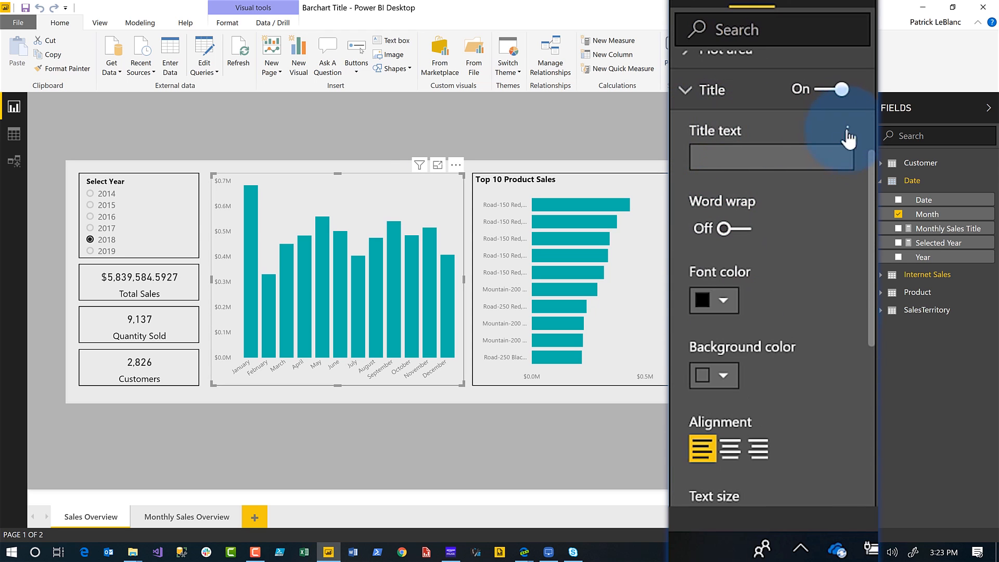
mouse_move(848, 141)
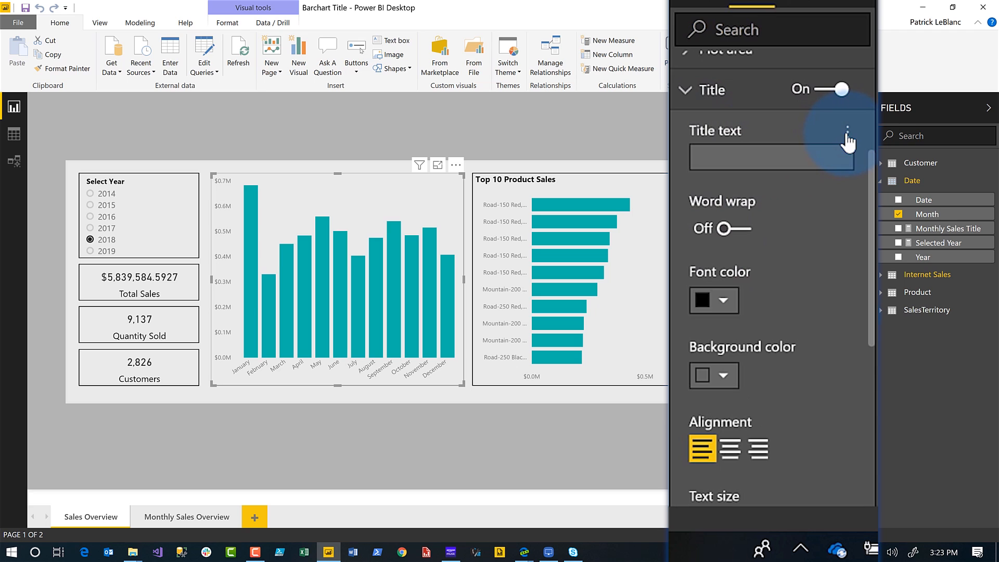
mouse_move(849, 145)
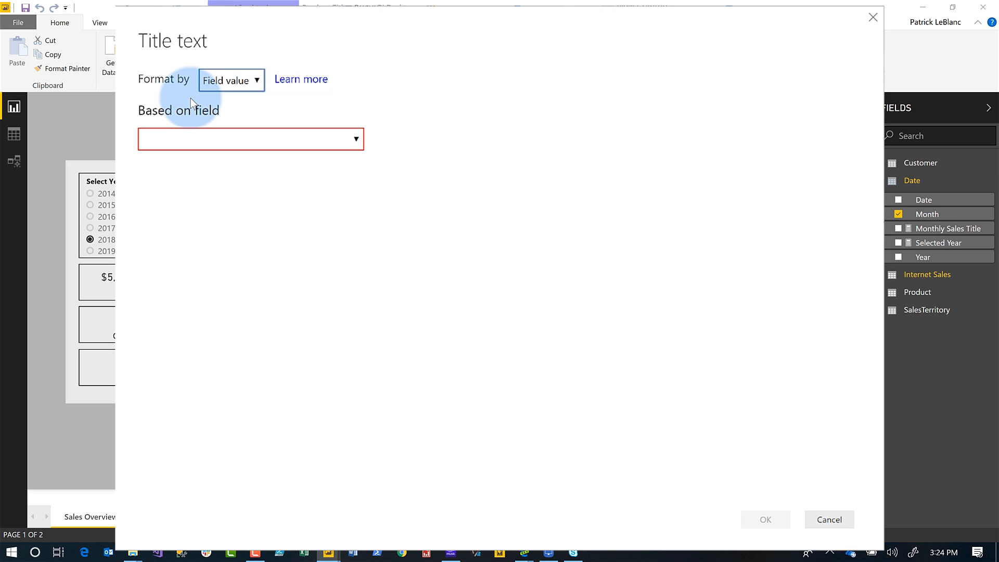
mouse_move(228, 114)
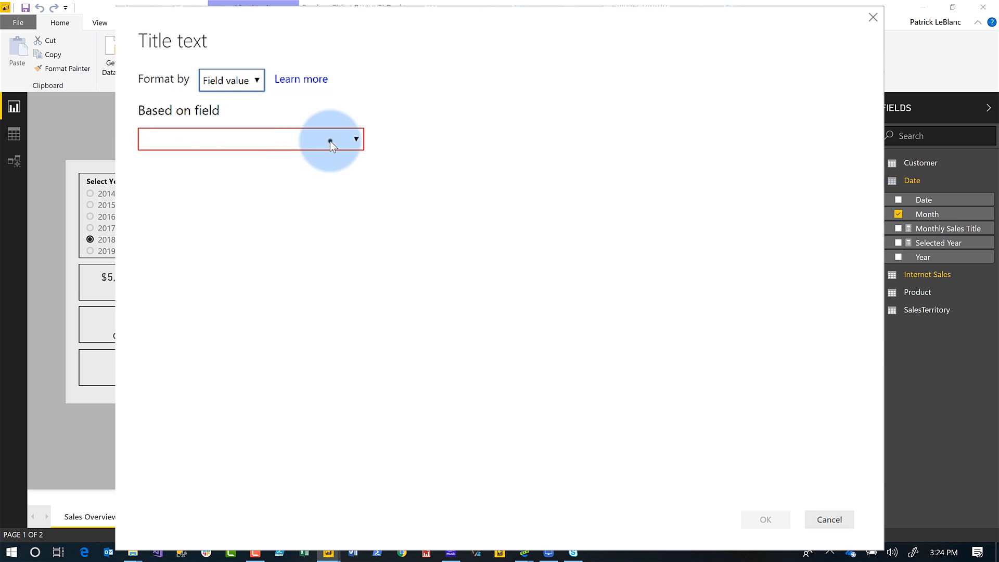
Base the column chart's title text on the Selected Year measure, showing 'Total Sales for 2018'.
left_click(356, 138)
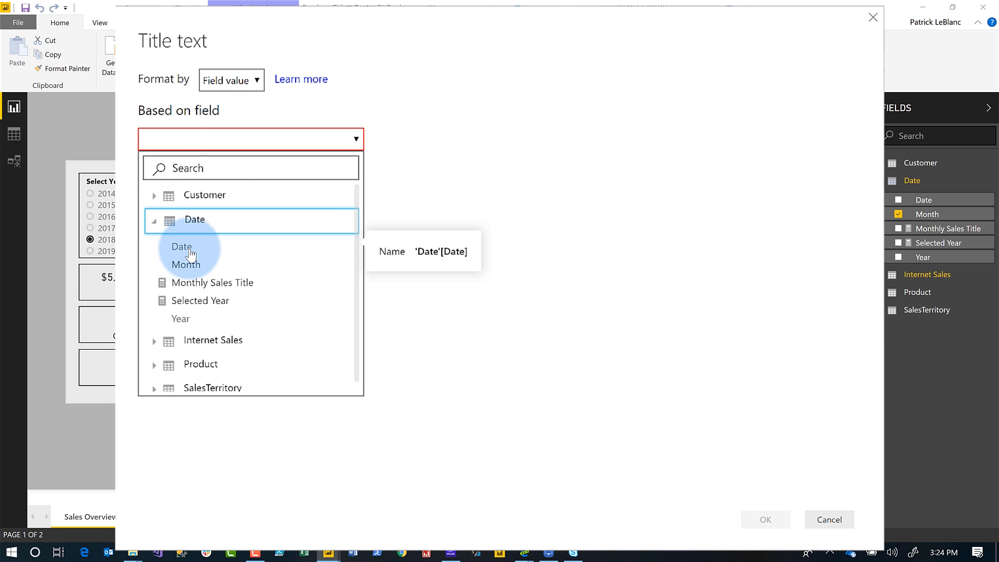
mouse_move(200, 300)
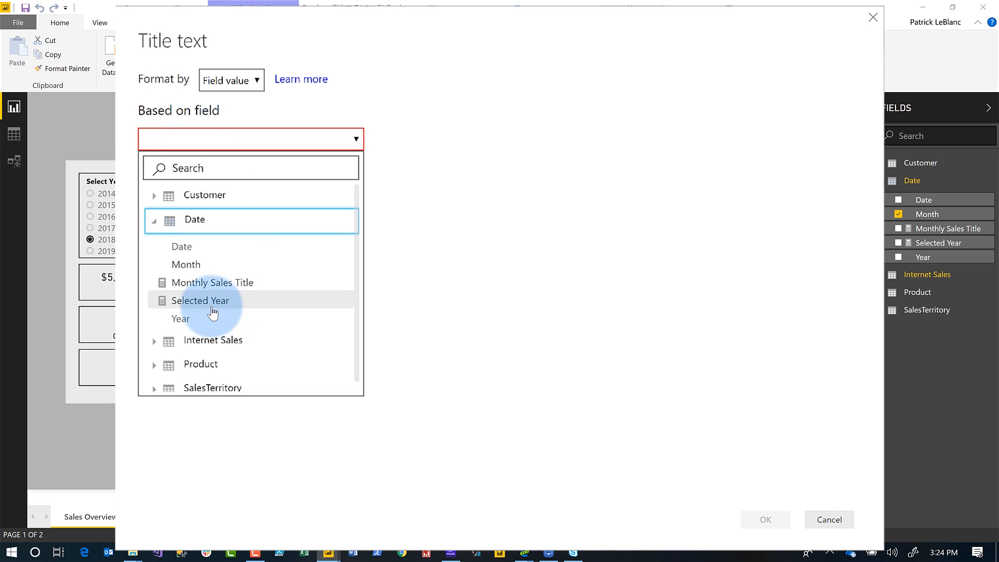
left_click(199, 300)
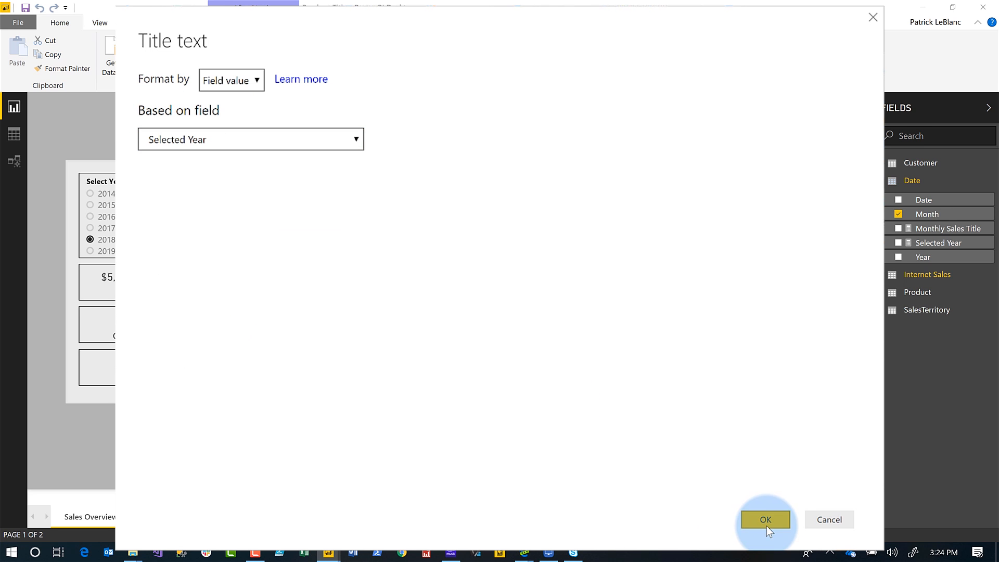
left_click(765, 519)
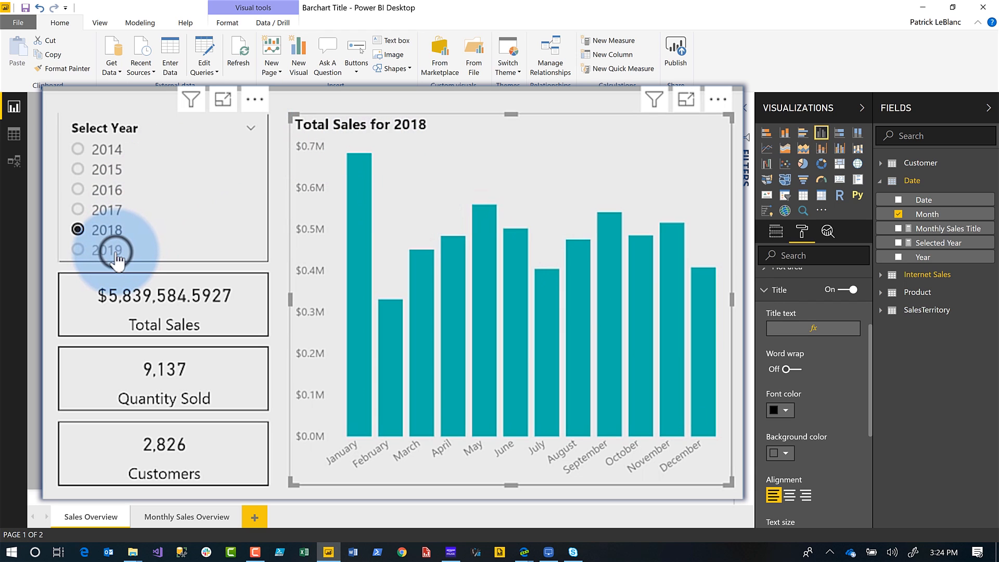
Select 2019 in the year slicer so the title reads 'Total Sales for 2019'.
left_click(77, 250)
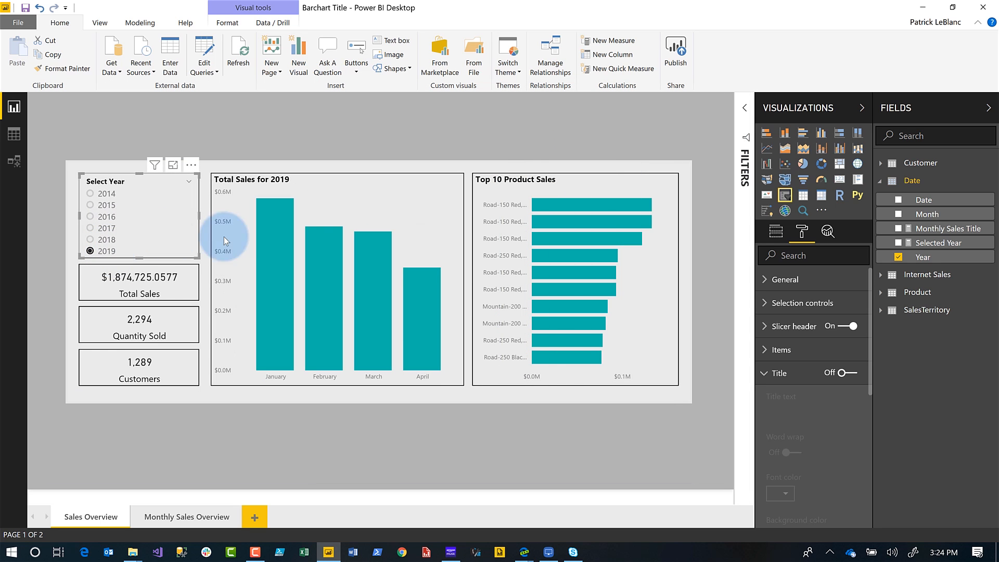
mouse_move(272, 240)
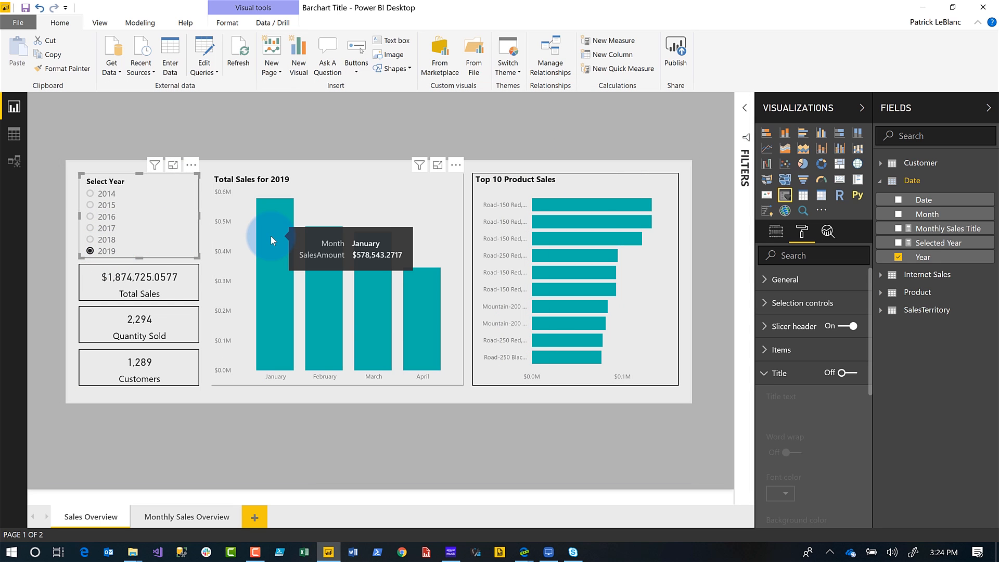
mouse_move(412, 334)
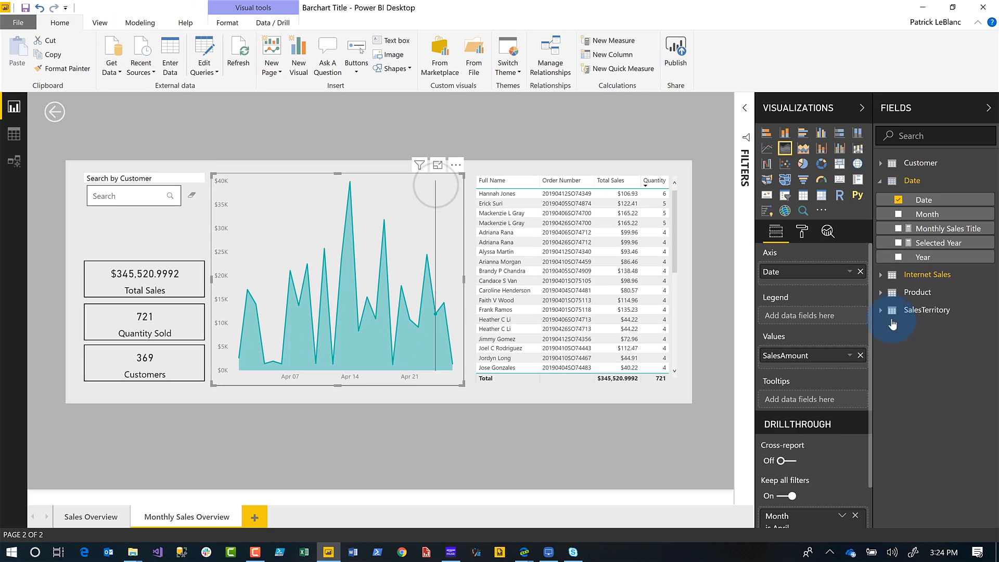
Open the area chart's Title settings and conditional formatting for the title text.
left_click(801, 231)
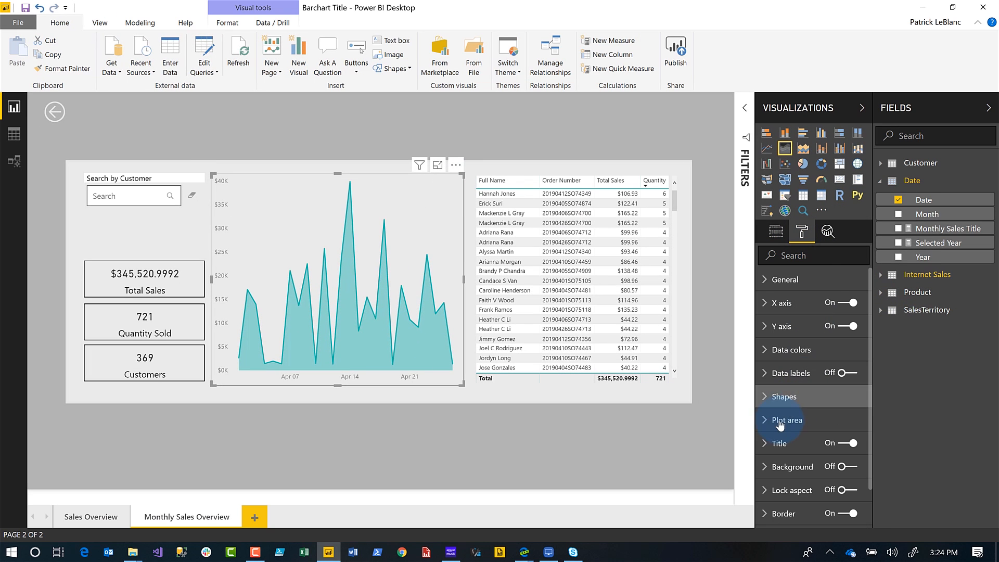
left_click(779, 442)
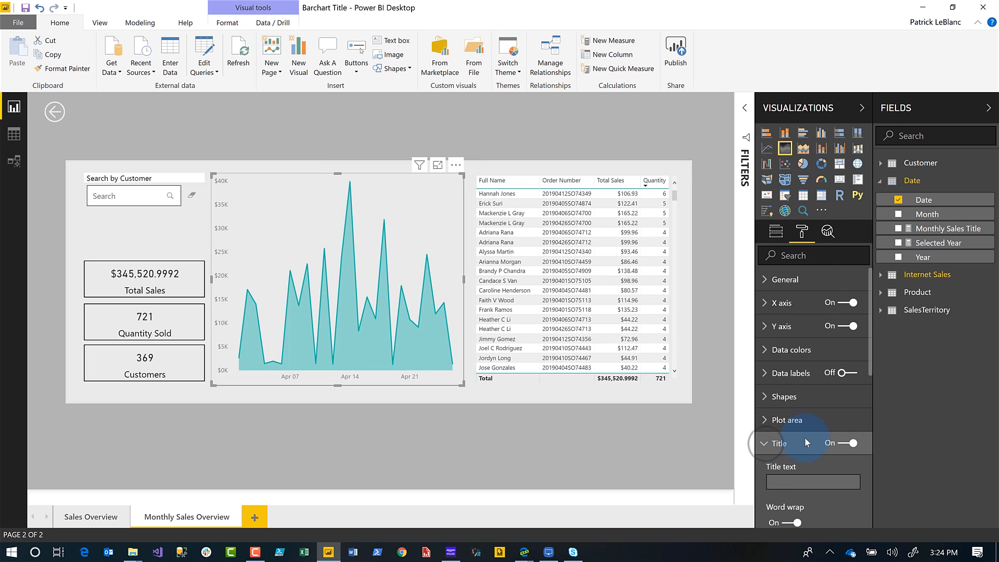
left_click(774, 443)
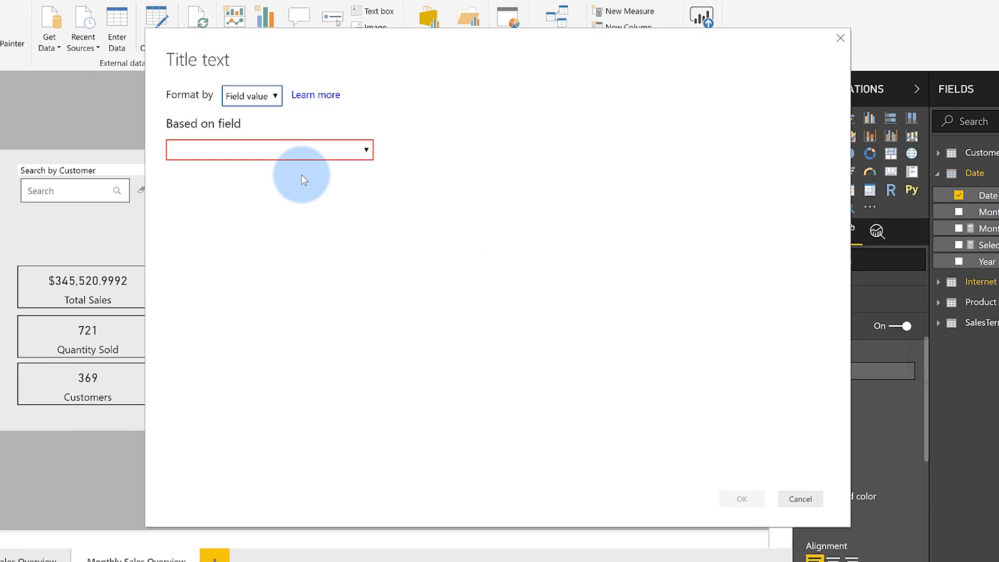
Base the area chart's title on Monthly Sales Title, showing 'Monthly Sales for April 2019'.
left_click(269, 150)
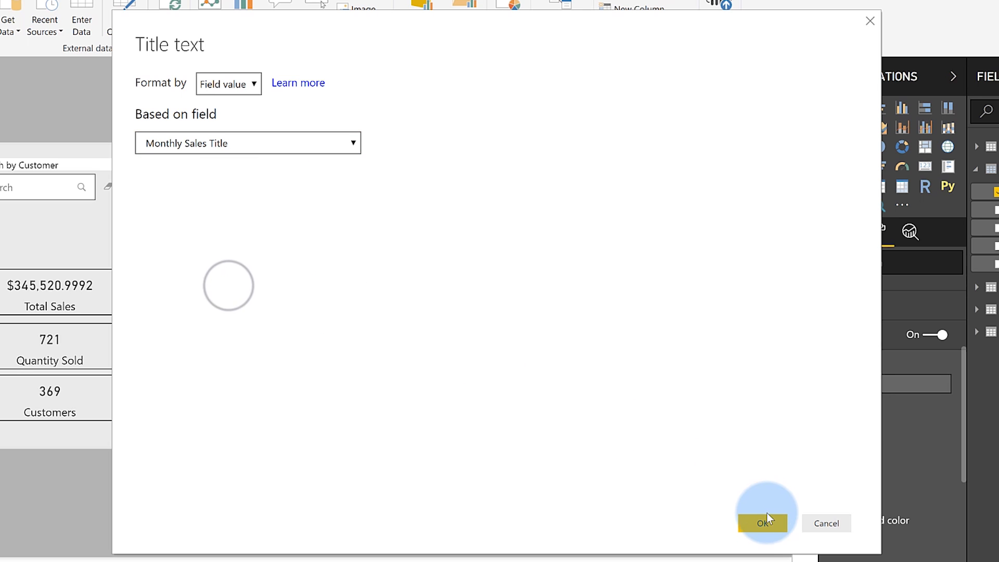
left_click(762, 522)
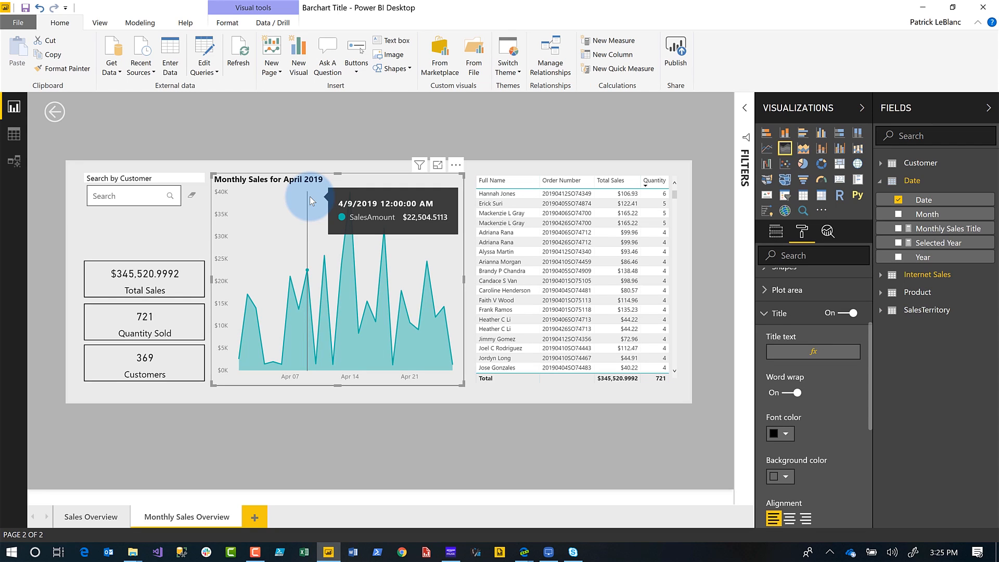
mouse_move(947, 367)
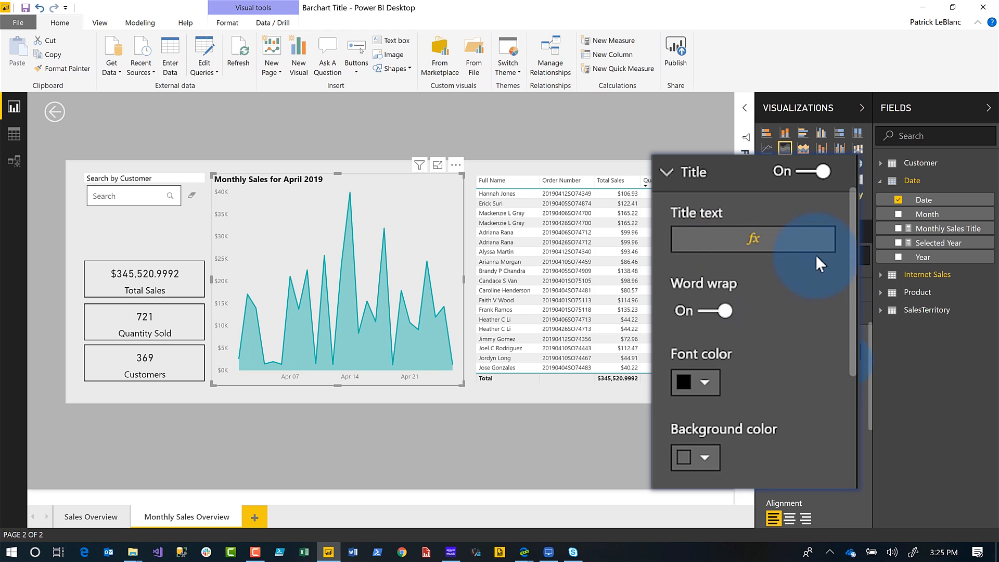
Revert the area chart's title text to default and place the cursor in the Title text box.
left_click(752, 239)
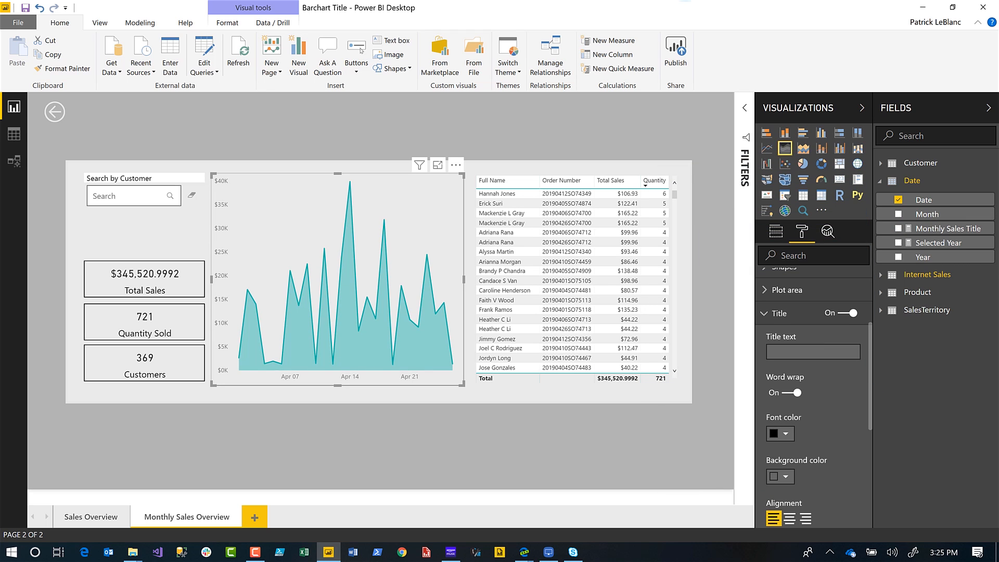
left_click(812, 352)
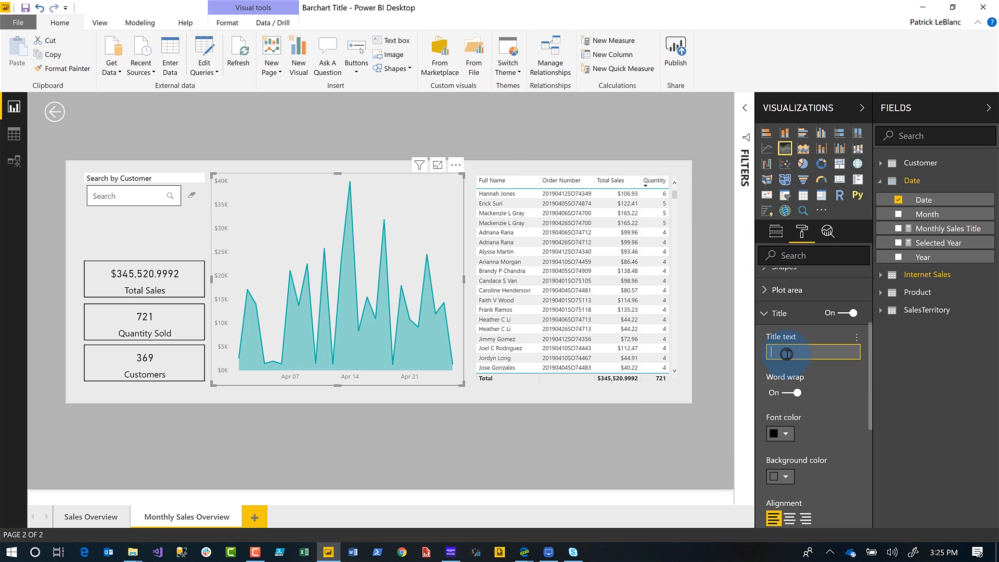